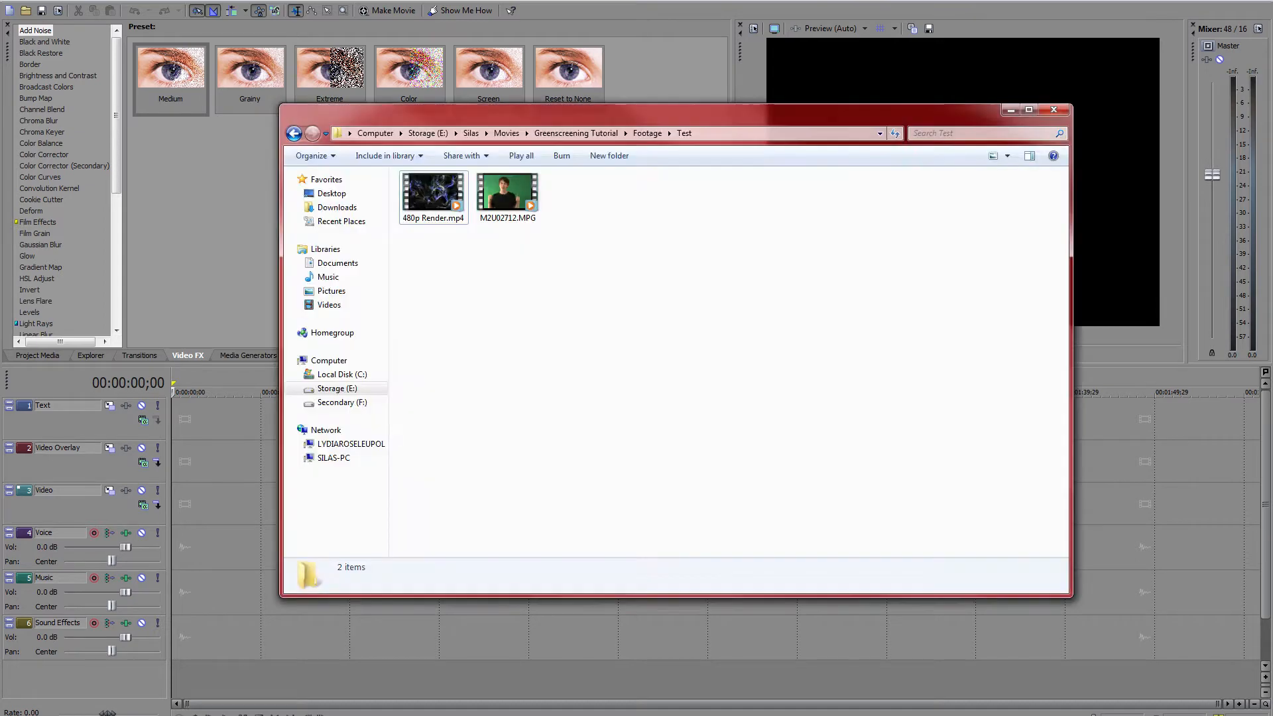
Step: Drag M2U02712.MPG from the Test footage folder onto the Vegas video track
left_click(507, 192)
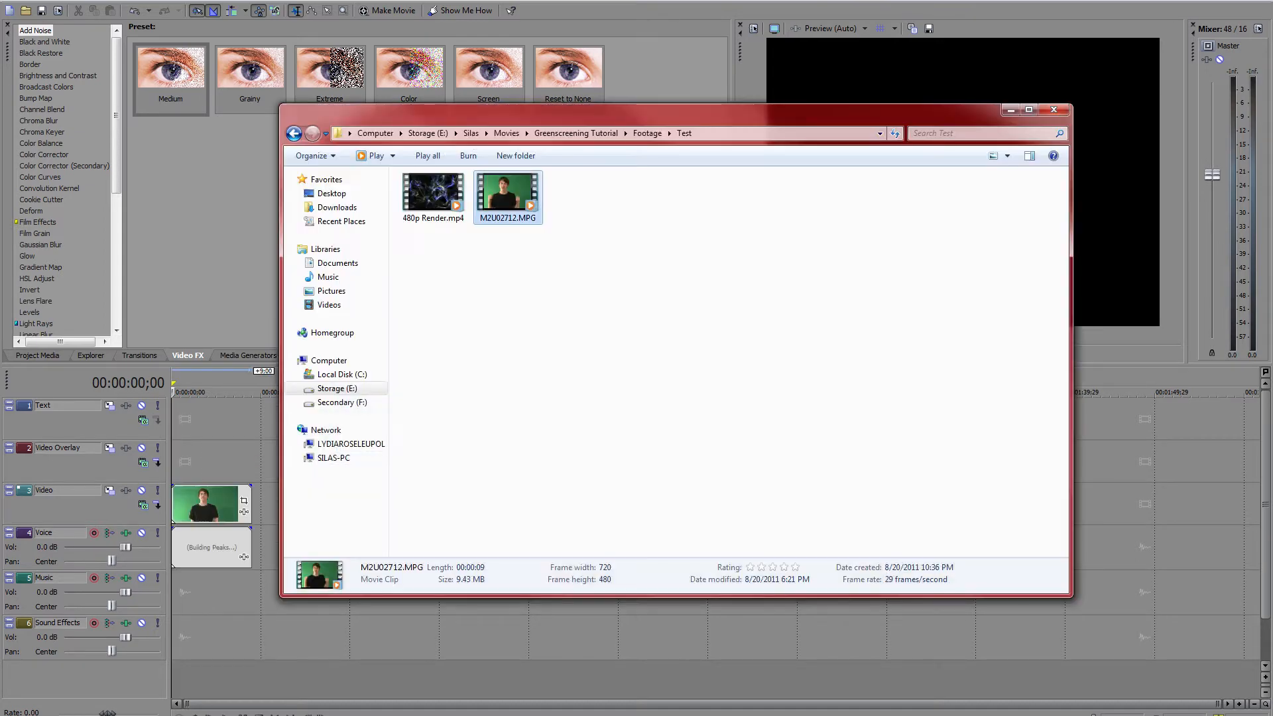
left_click(433, 203)
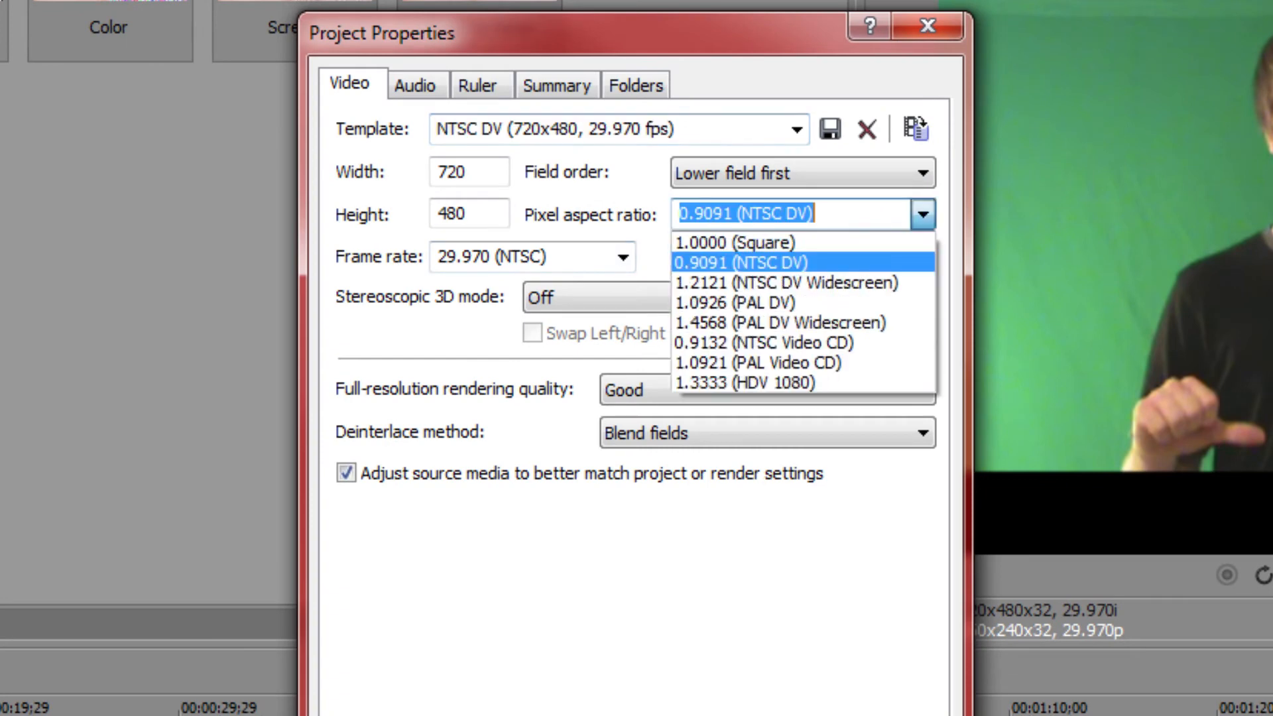
Step: Keep the pixel aspect ratio at 0.9091 (NTSC DV) in Project Properties
left_click(777, 283)
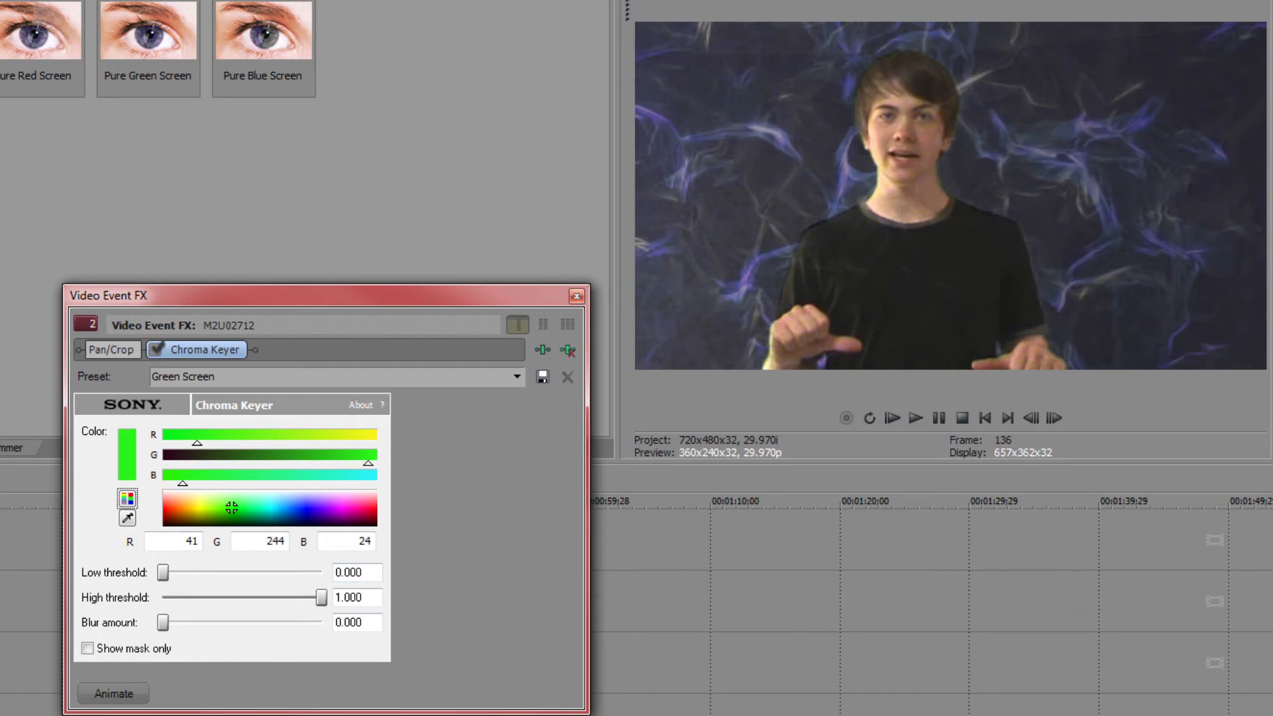
Step: Set the Chroma Keyer high threshold to 0.266 and the low threshold to about 0.690
left_click_drag(322, 597, 200, 598)
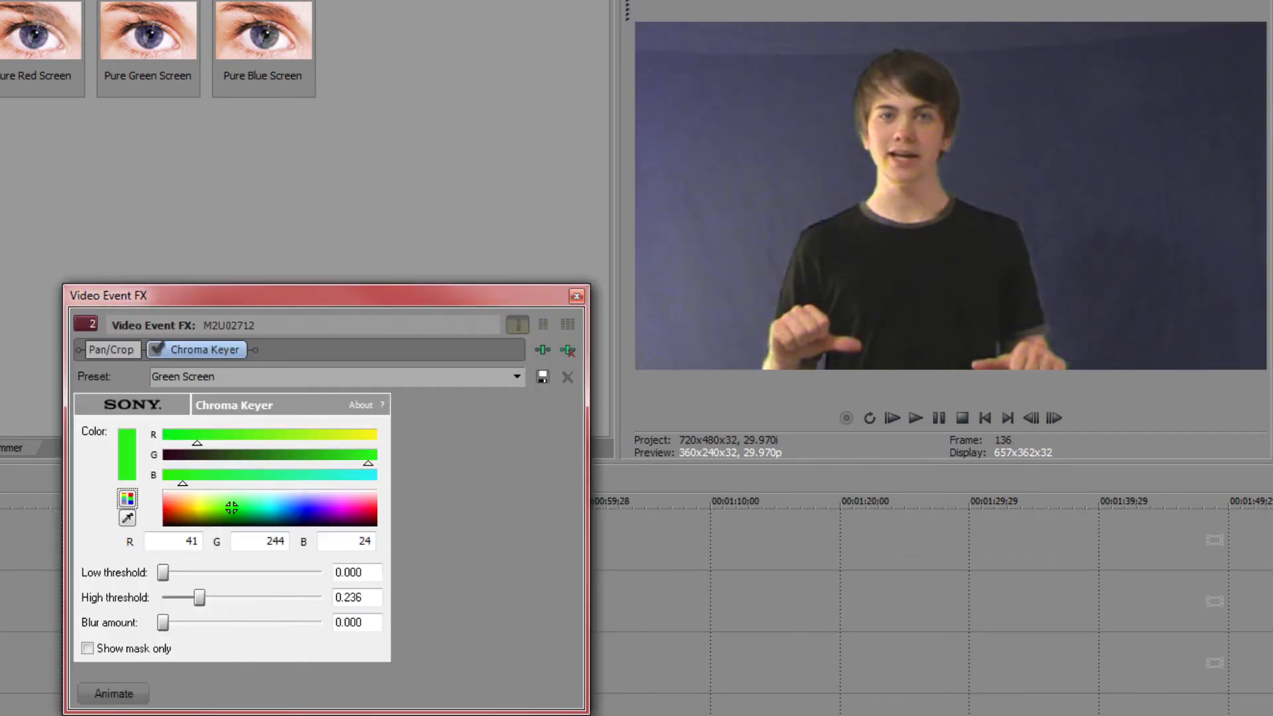
left_click_drag(200, 598, 204, 597)
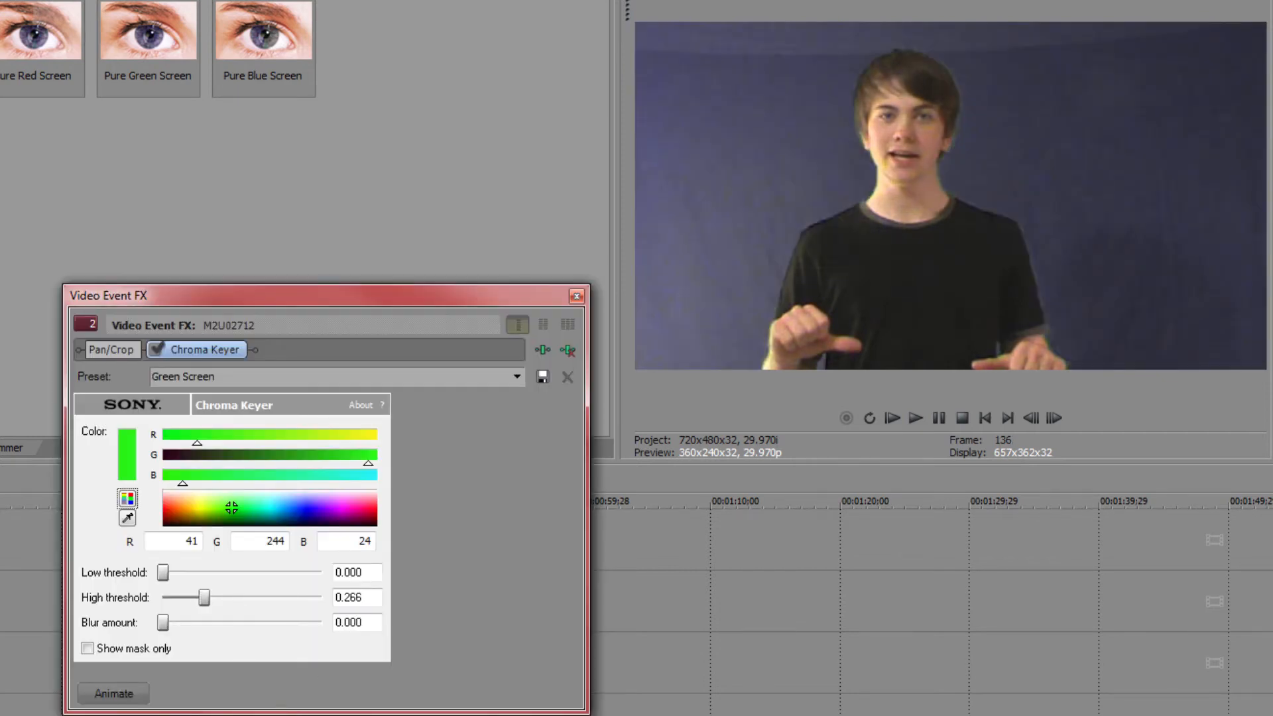
left_click_drag(161, 572, 268, 572)
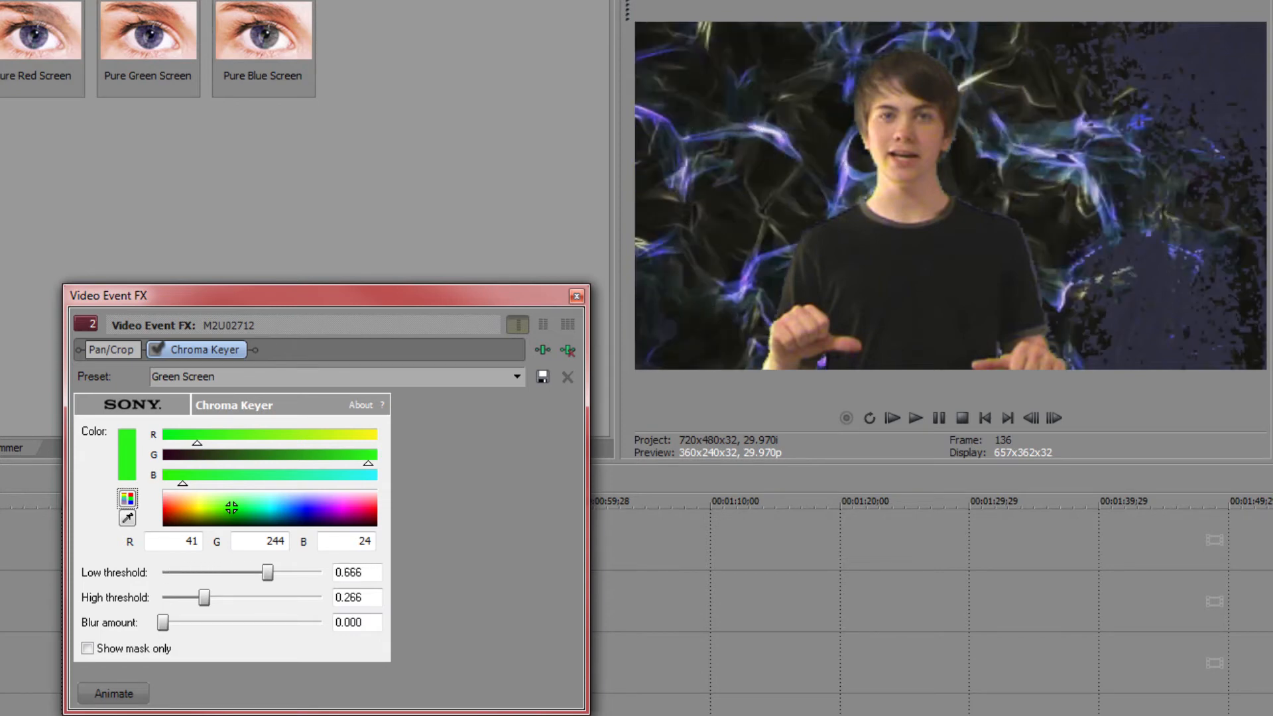
left_click_drag(268, 572, 271, 572)
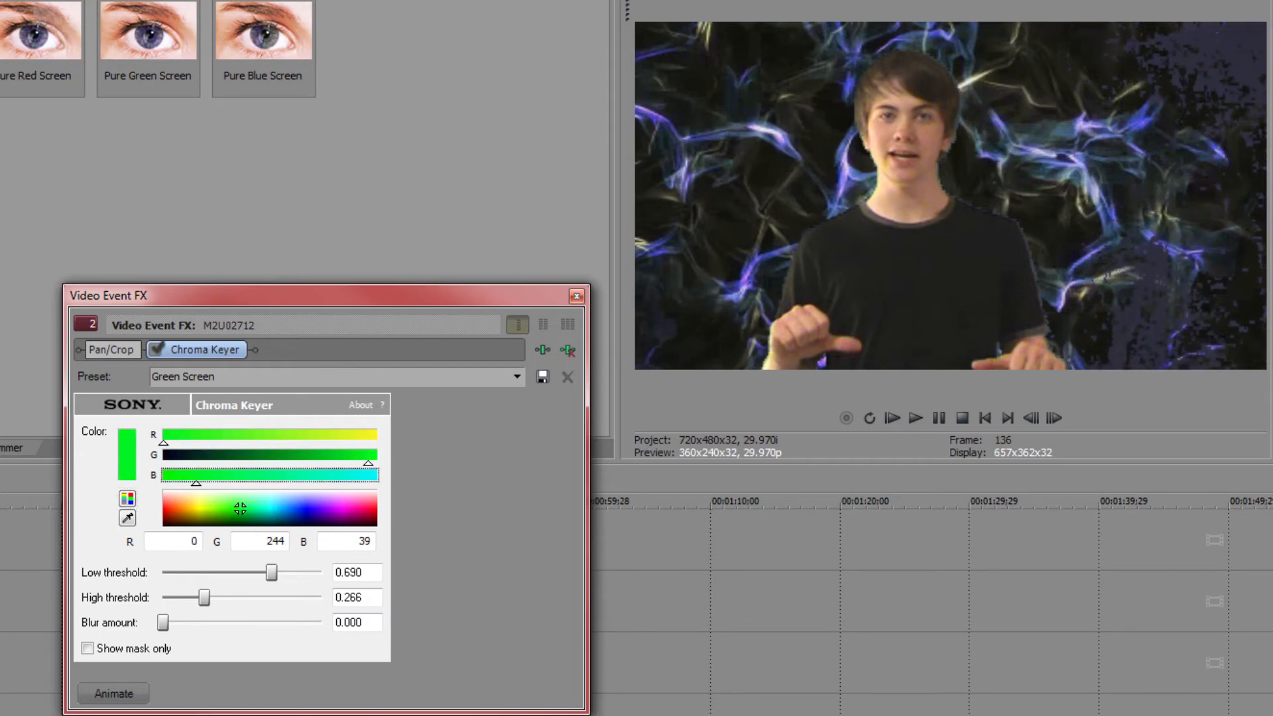
Step: Set the key colour's green level to 194 and the blur amount to 0.050
left_click_drag(369, 464, 308, 463)
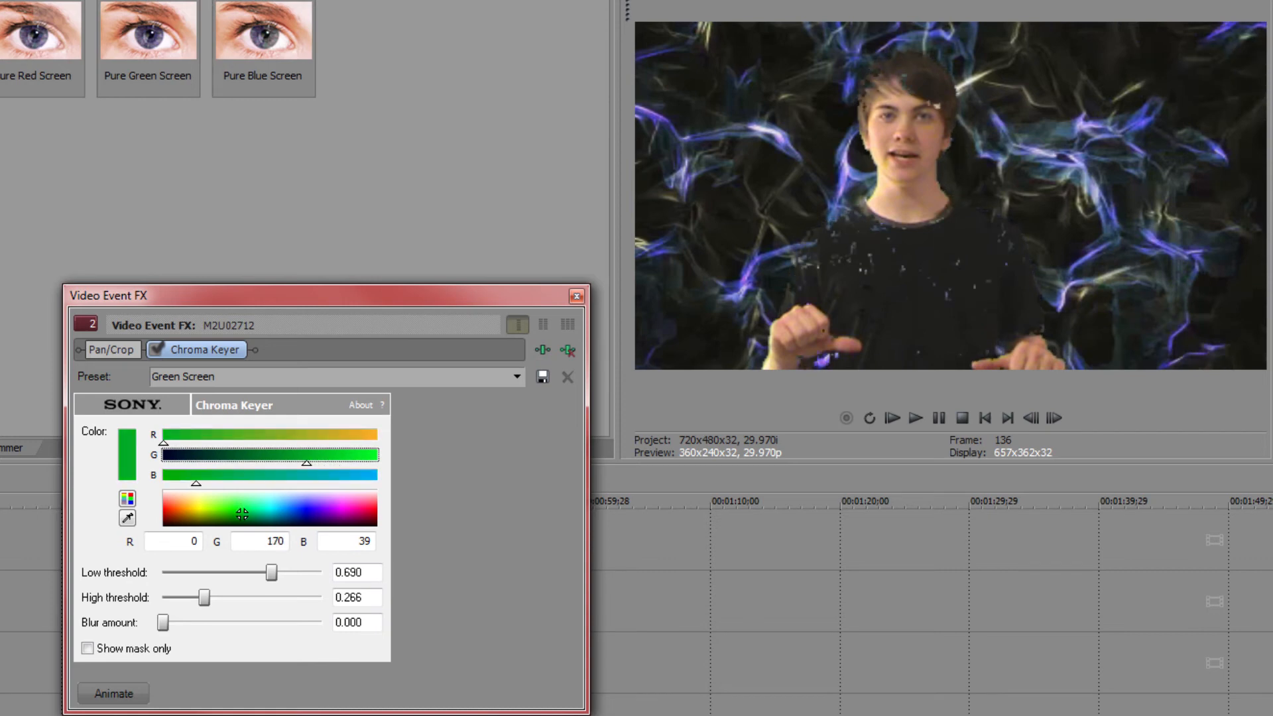
left_click_drag(307, 463, 325, 463)
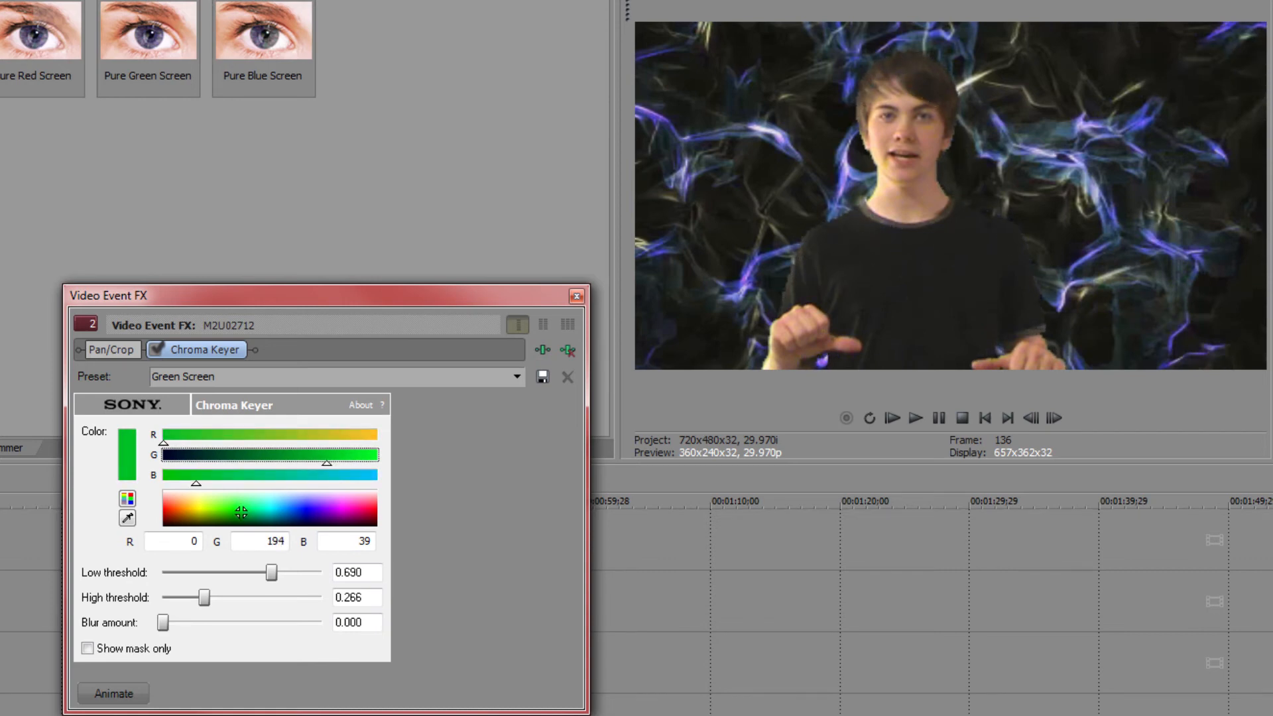
left_click(356, 623)
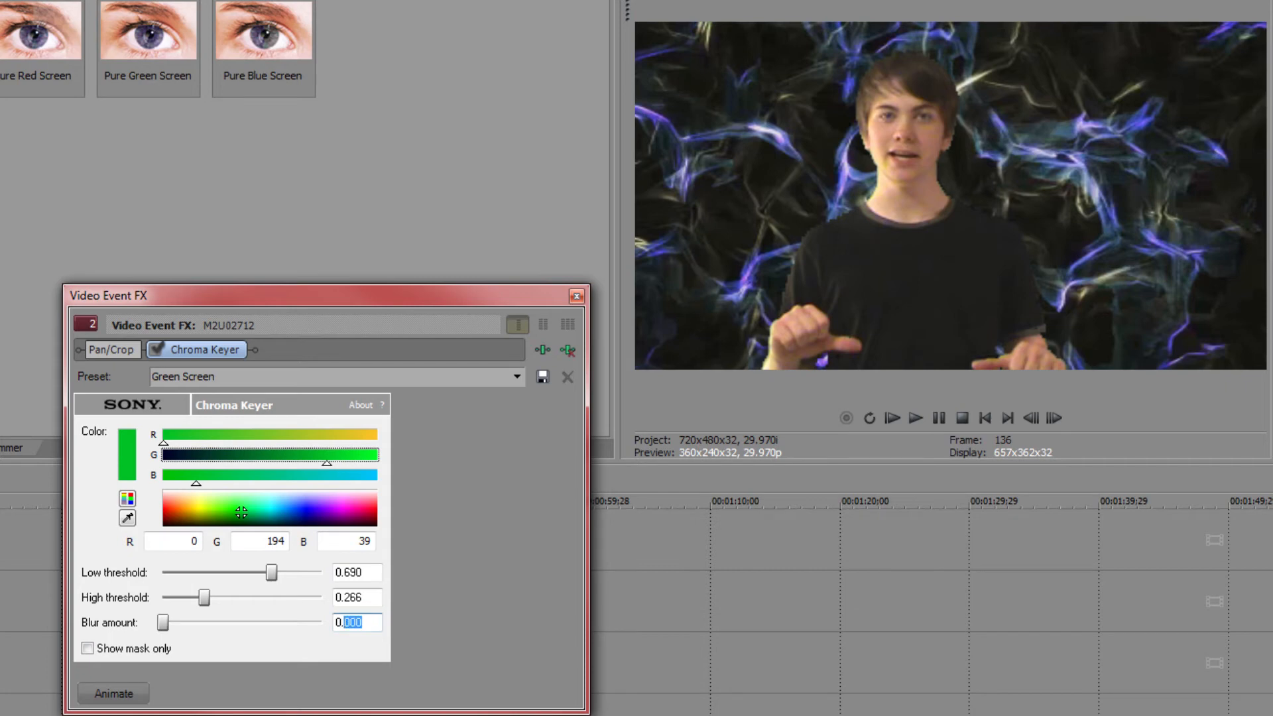
left_click_drag(162, 623, 170, 623)
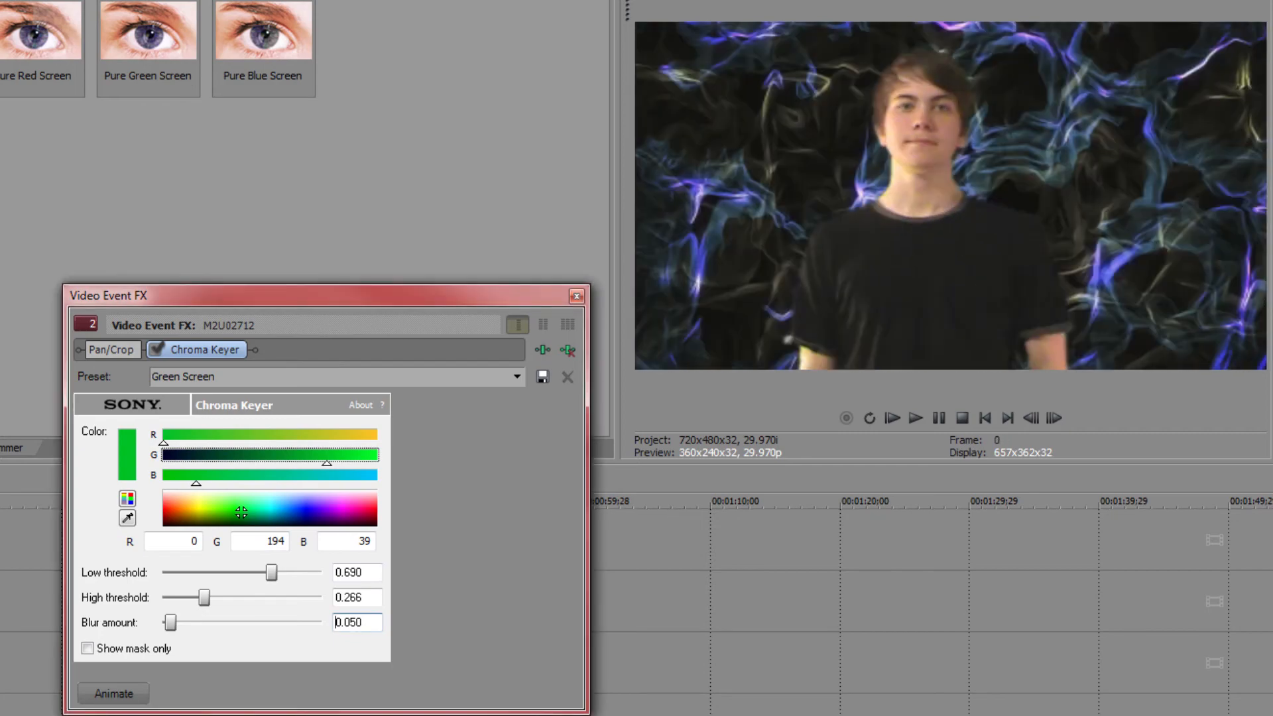
left_click(915, 418)
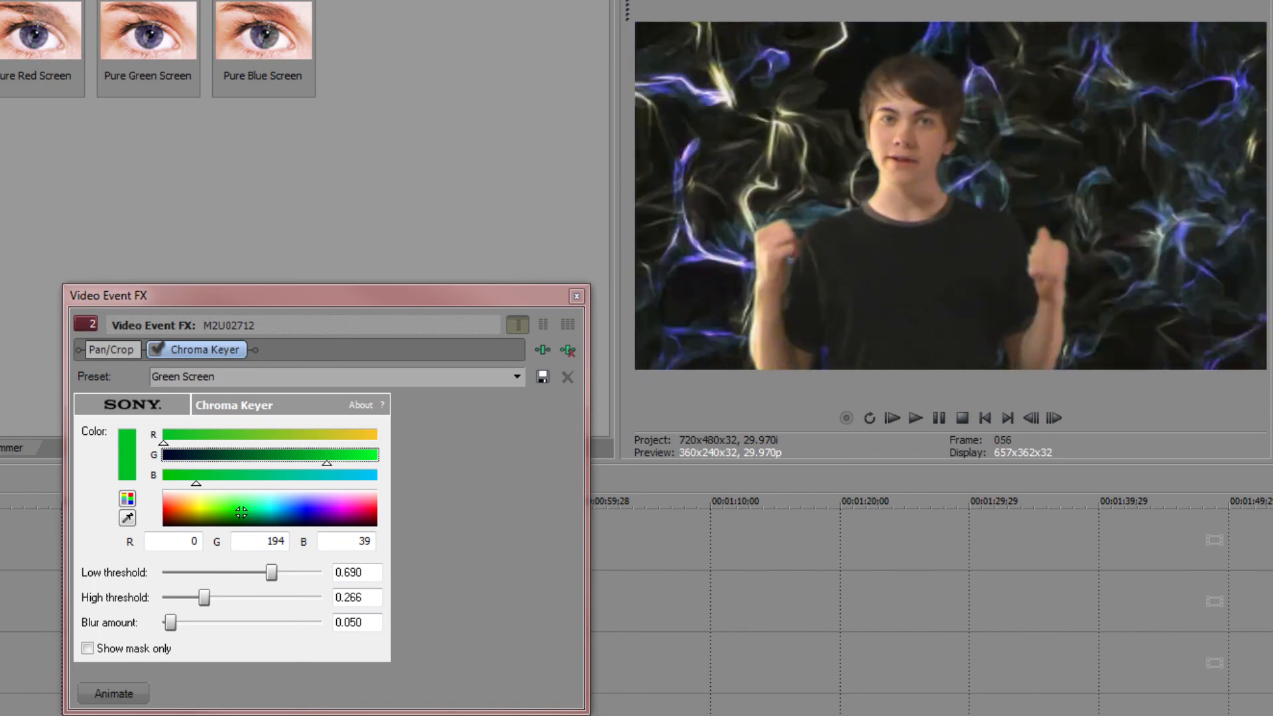
left_click(916, 419)
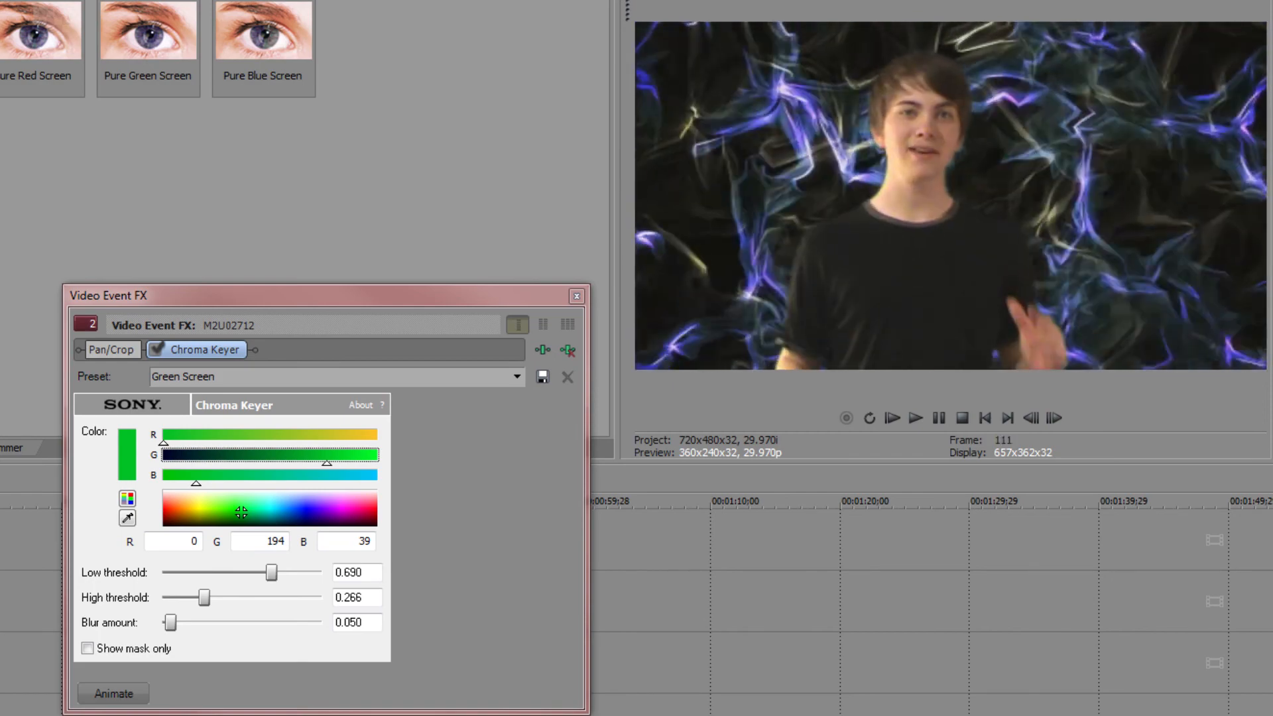